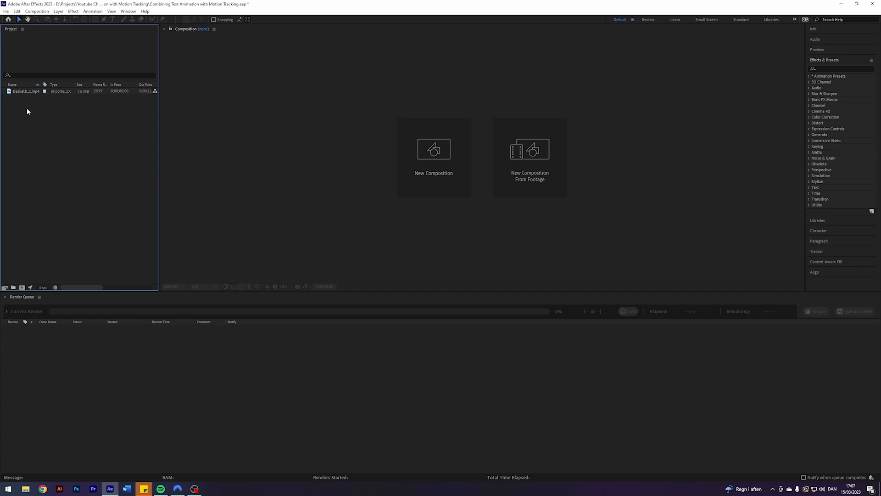
# Step: Create a new composition from the Basketball_1.mp4 footage in the Project panel
pyautogui.click(25, 90)
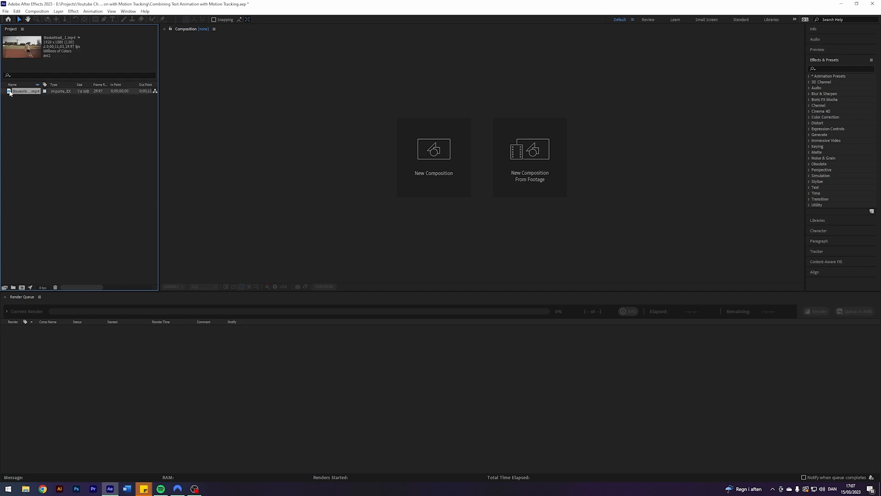
pyautogui.doubleClick(22, 91)
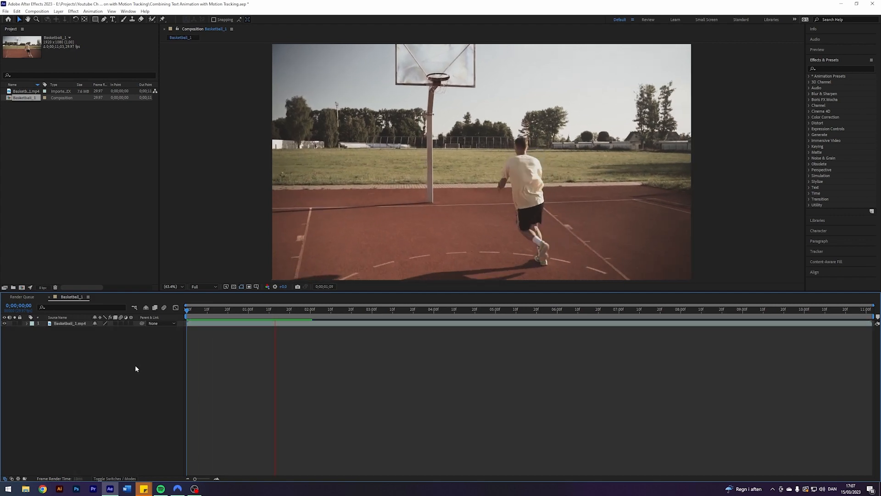
# Step: Run Track Camera so the 3D Camera Tracker solves points across court, hoop and player
pyautogui.click(823, 112)
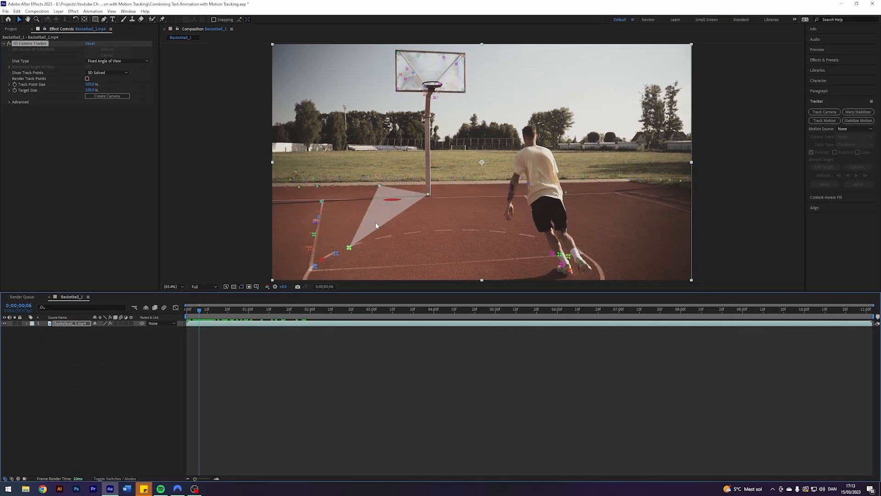
# Step: Create a text layer and 3D Tracker Camera from track points on the court floor
pyautogui.click(346, 309)
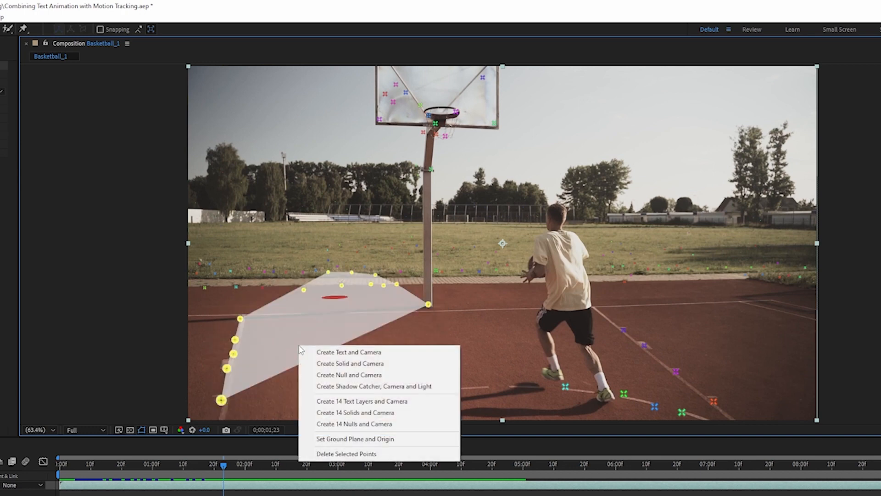
pyautogui.click(349, 352)
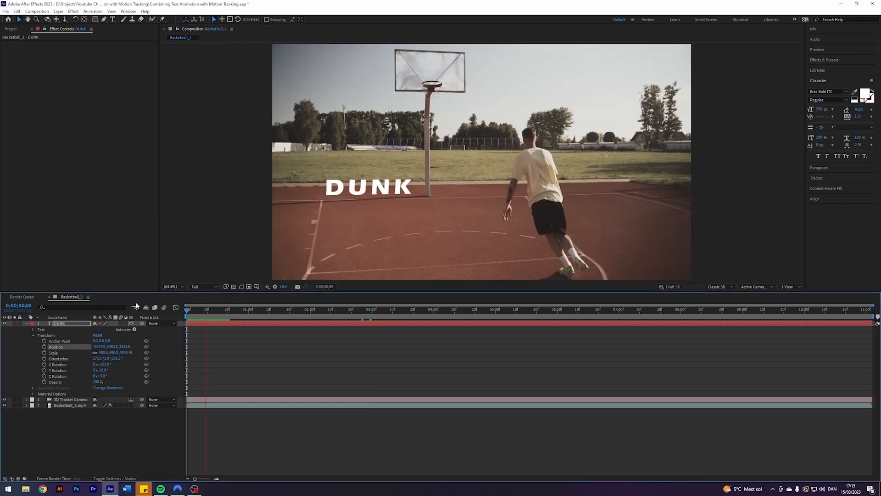
# Step: Adjust DUNK's position, scale and rotation so the bold white word lies on the court
pyautogui.click(259, 310)
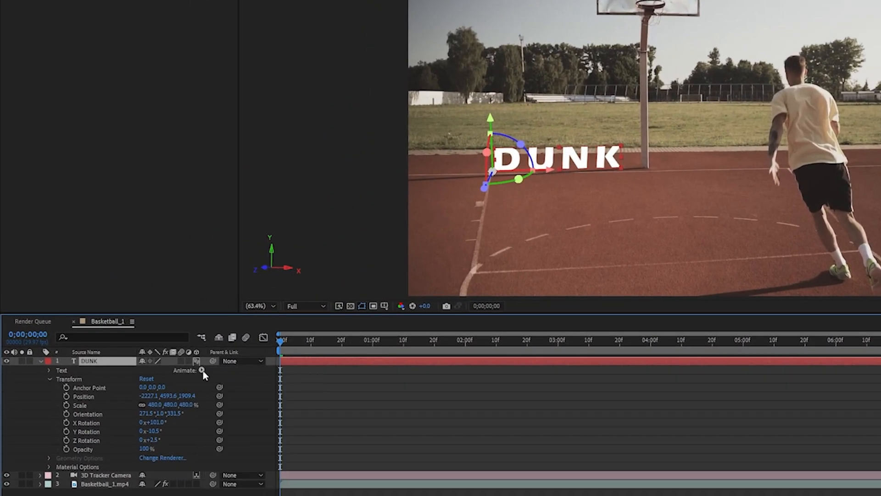
# Step: Add a Position text animator to DUNK and expand Range Selector 1 for Offset keyframing
pyautogui.click(202, 370)
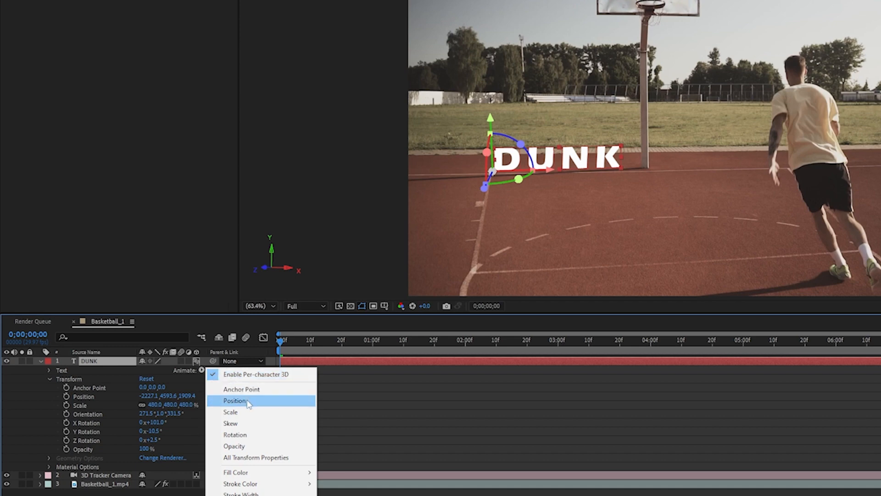
pyautogui.click(234, 401)
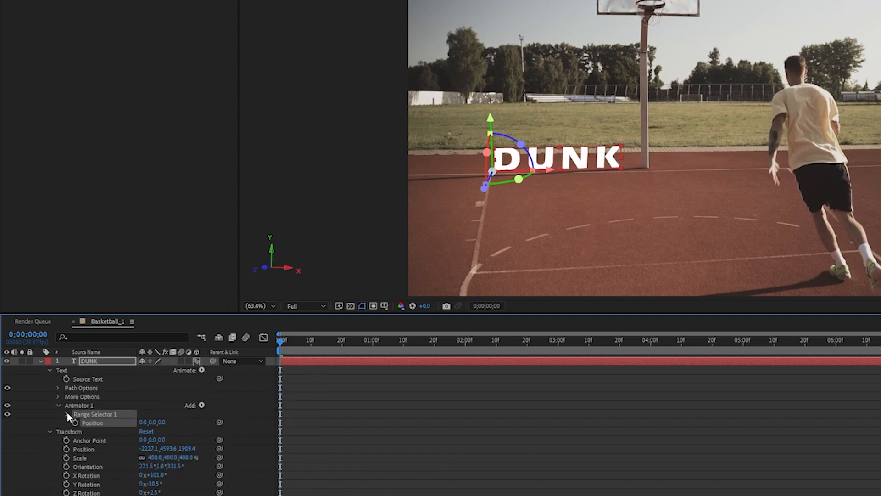
pyautogui.click(66, 414)
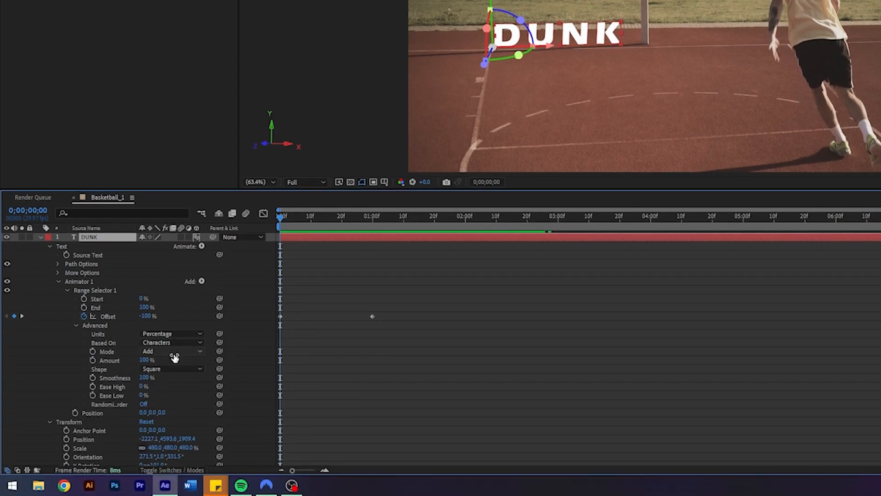
# Step: Set the range selector Shape to Ramp Up with full easing and randomized order
pyautogui.click(172, 369)
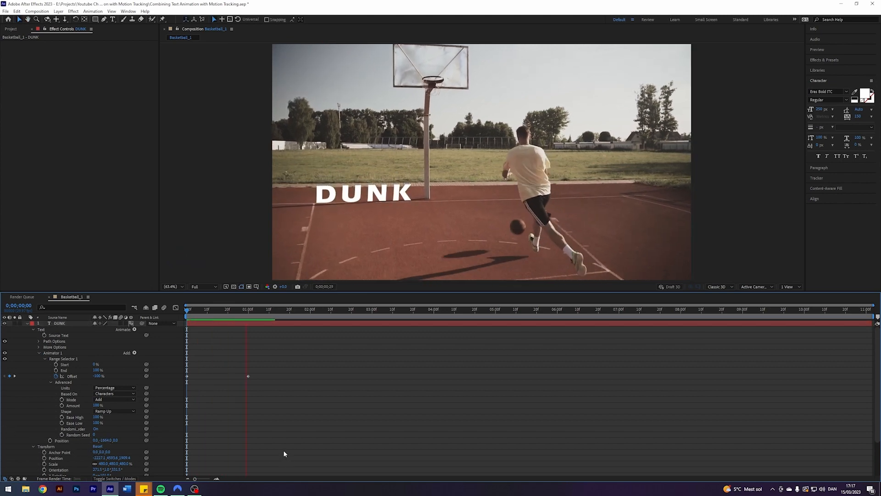
pyautogui.click(336, 309)
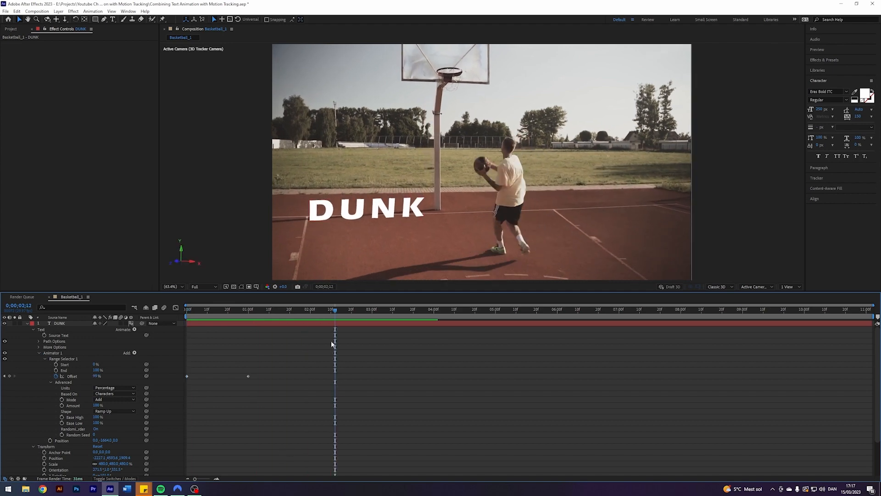
pyautogui.click(187, 309)
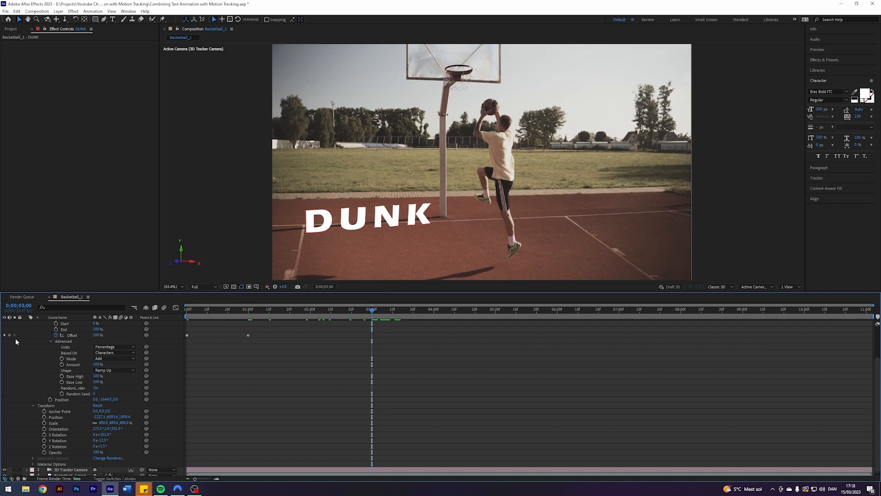
# Step: Keyframe Offset 100% at 3:00 and -100% at 4:00, then rewind to 0:00
pyautogui.click(392, 310)
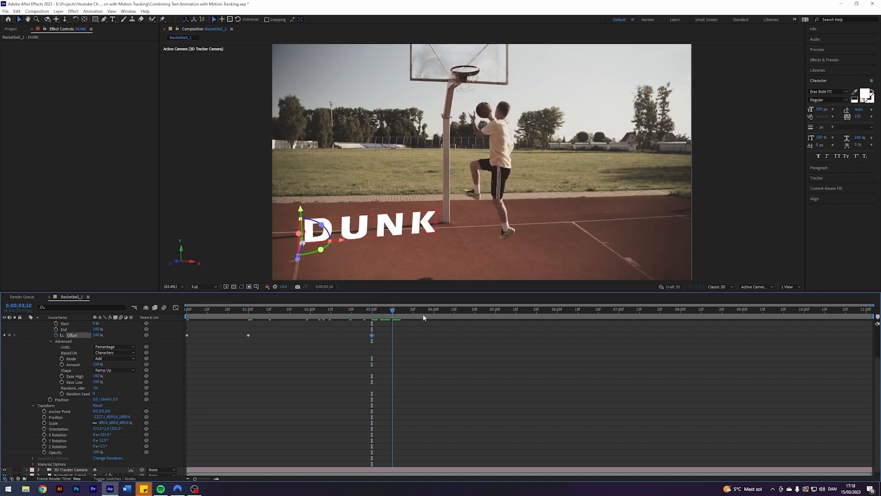
pyautogui.click(432, 309)
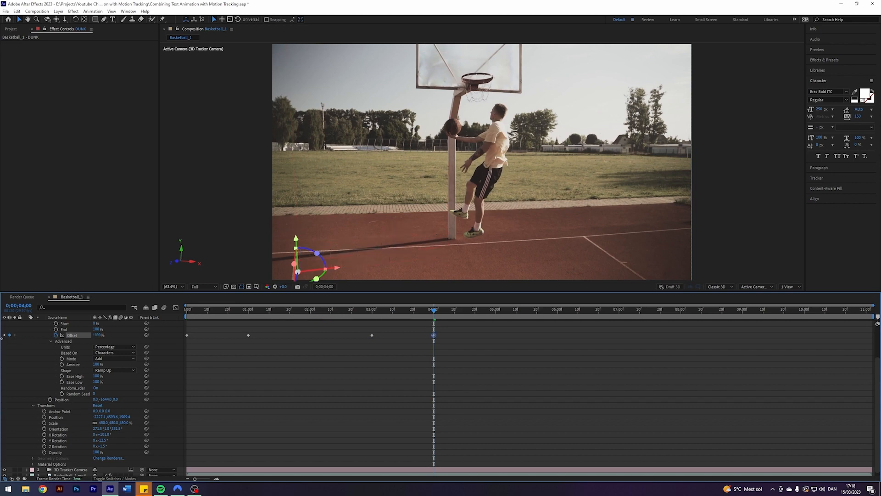
pyautogui.click(187, 309)
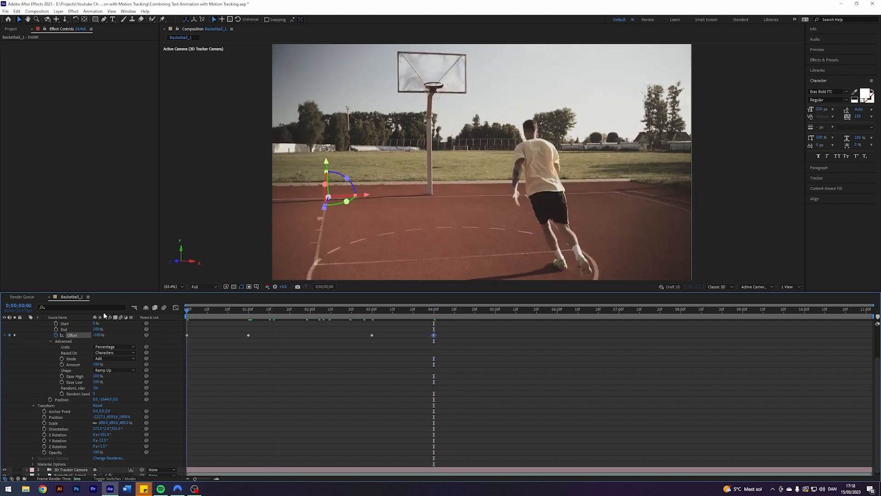